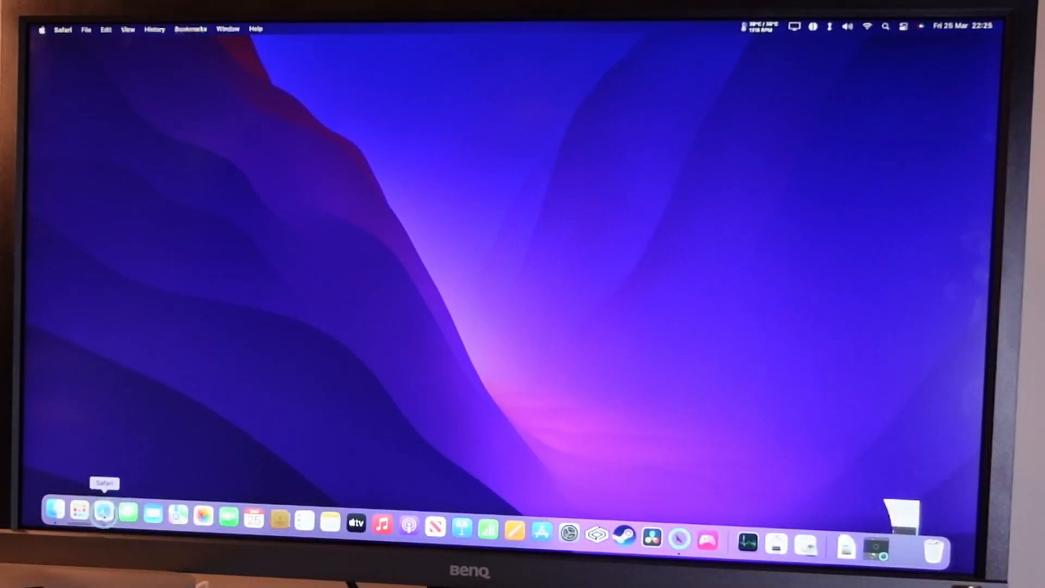
Step: Mount the Epic Games Launcher installer disk image from the Downloads folder in Finder
click(103, 515)
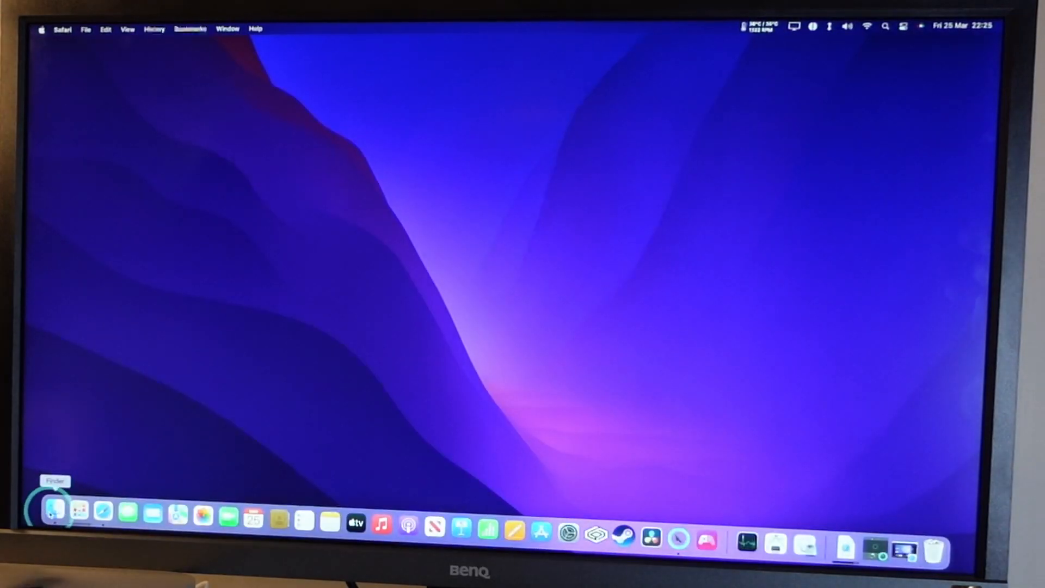
click(52, 511)
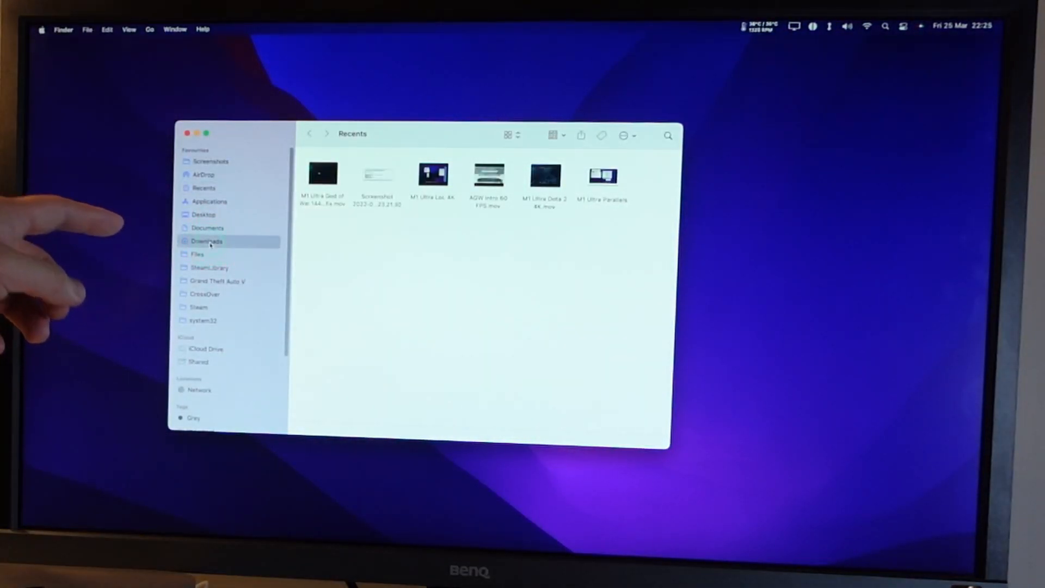
click(207, 241)
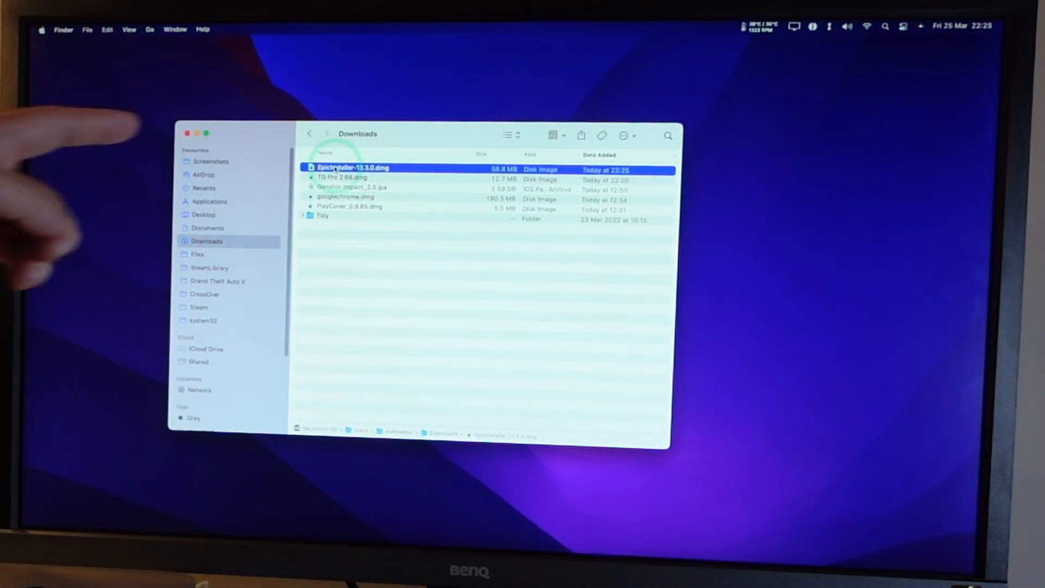
double_click(352, 168)
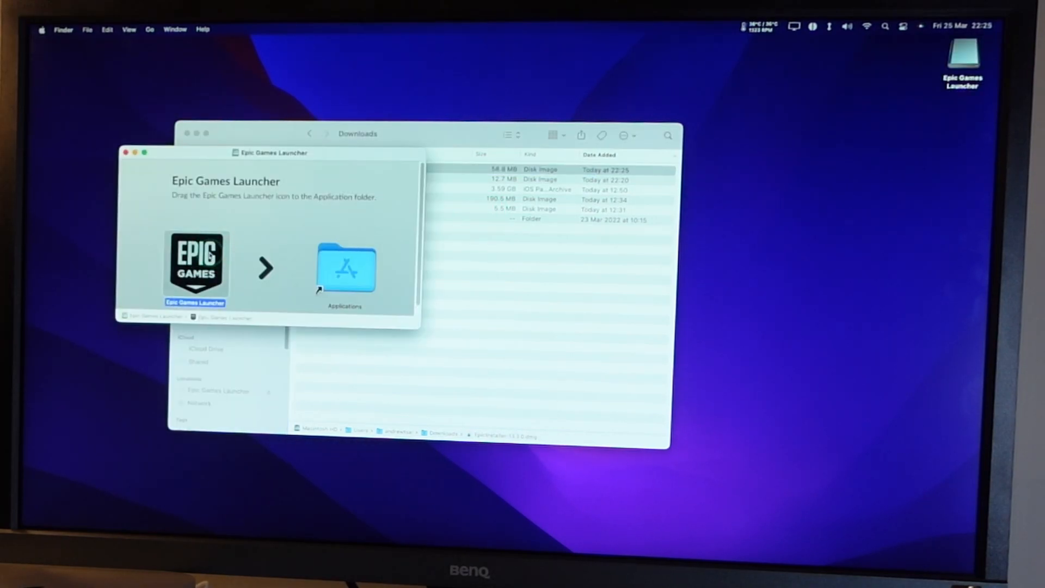
Step: Copy the Epic Games Launcher into the Applications folder and show it there
drag(195, 265, 223, 266)
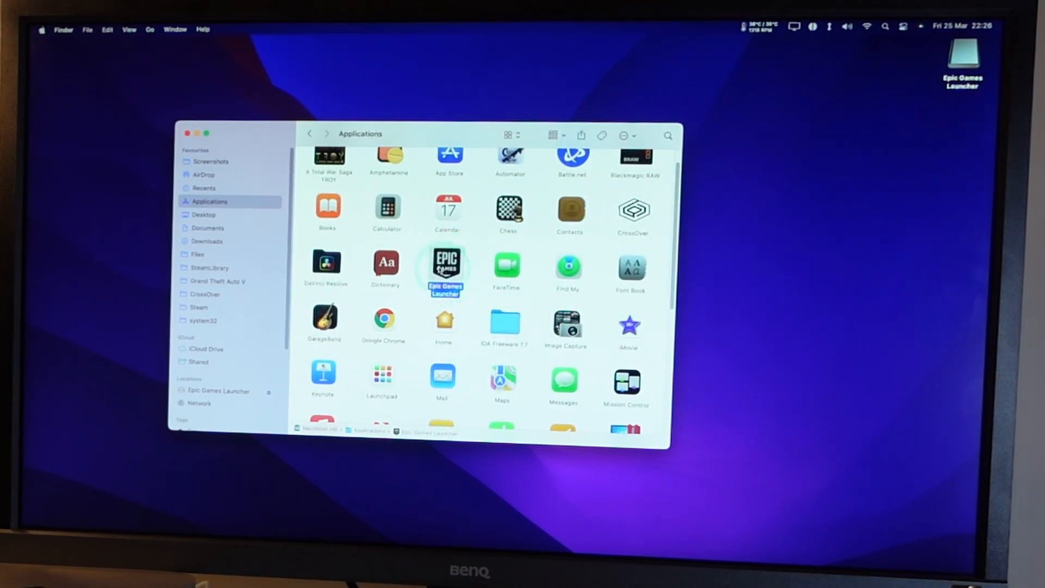
double_click(444, 267)
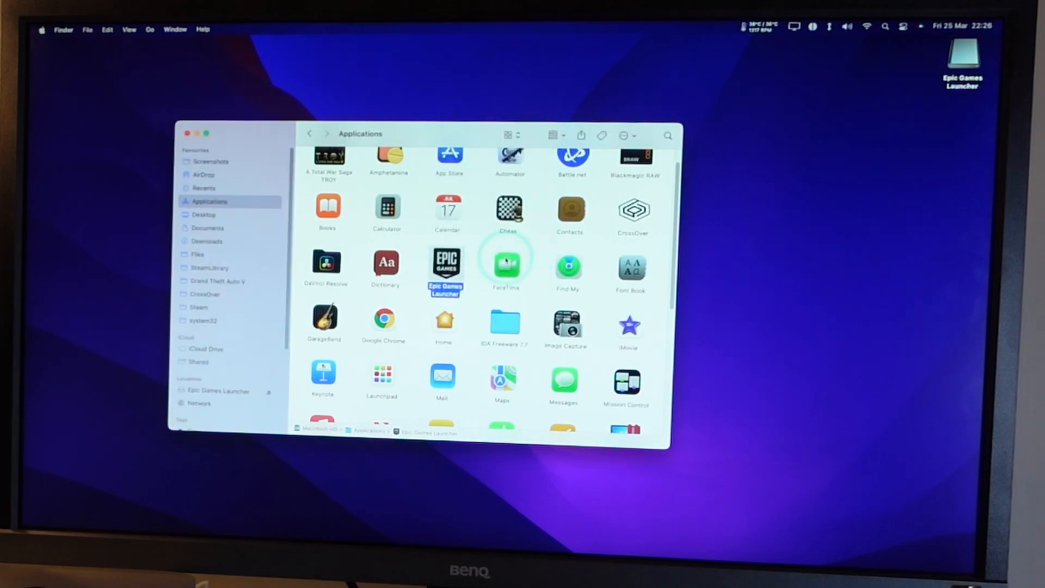
Step: Start the Epic Games Launcher from Applications and answer the Downloads access prompt
double_click(445, 266)
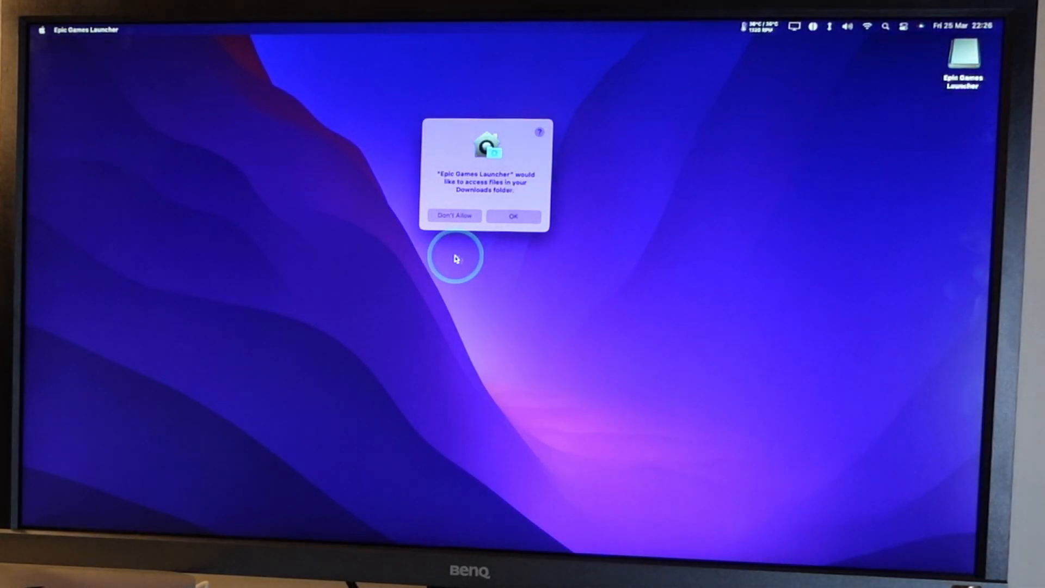
click(512, 216)
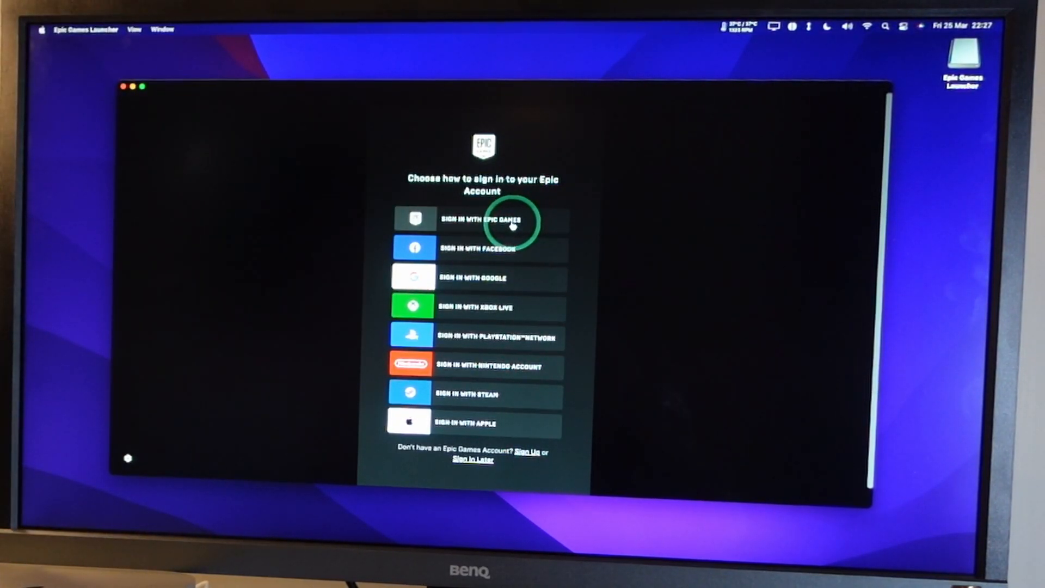
Step: Sign in with an Epic Games account and continue to the store listing Fortnite as free
click(483, 219)
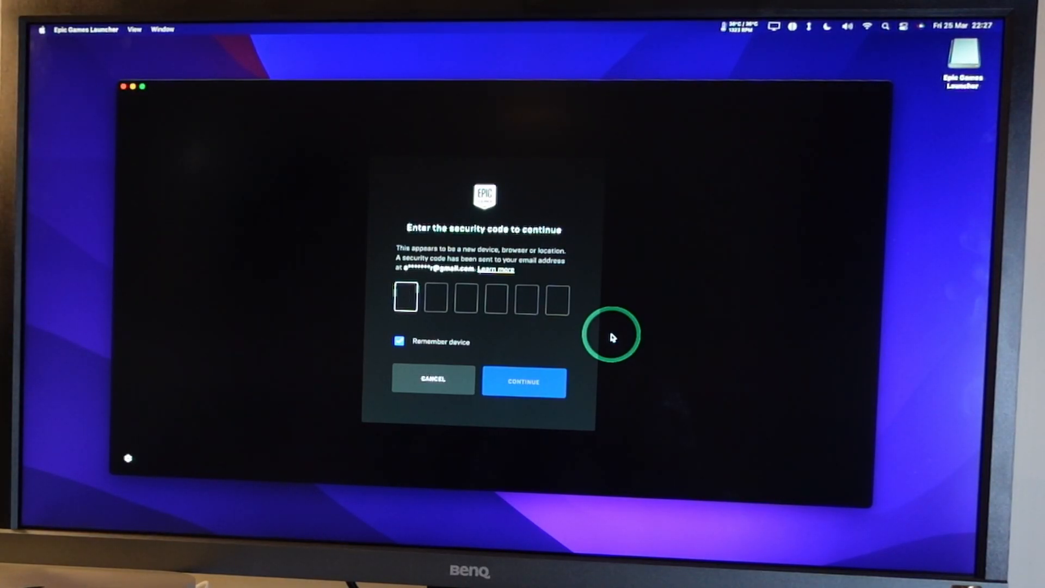
click(523, 381)
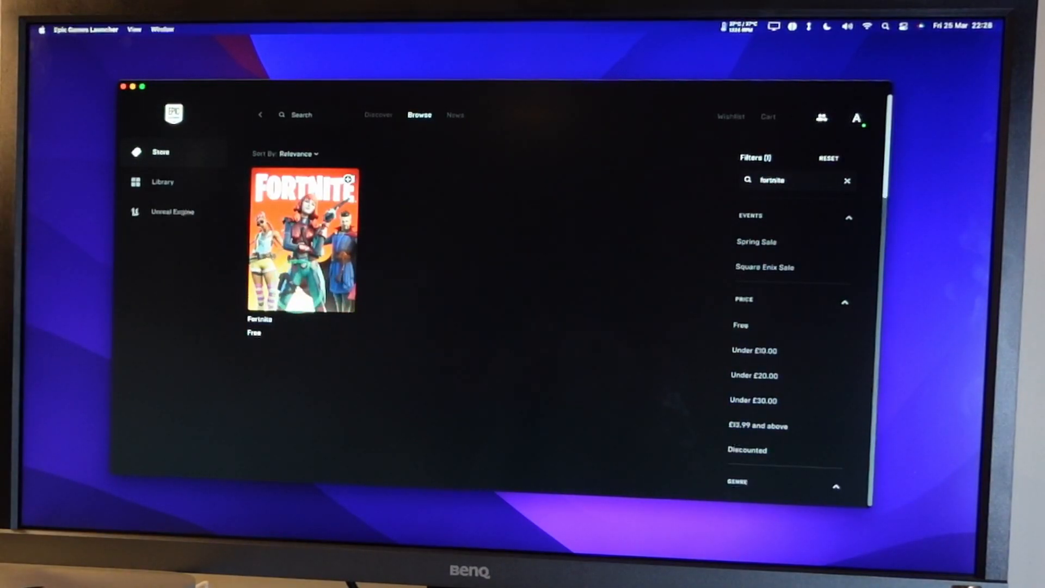
Step: View the Fortnite store page and switch to the games library
click(300, 241)
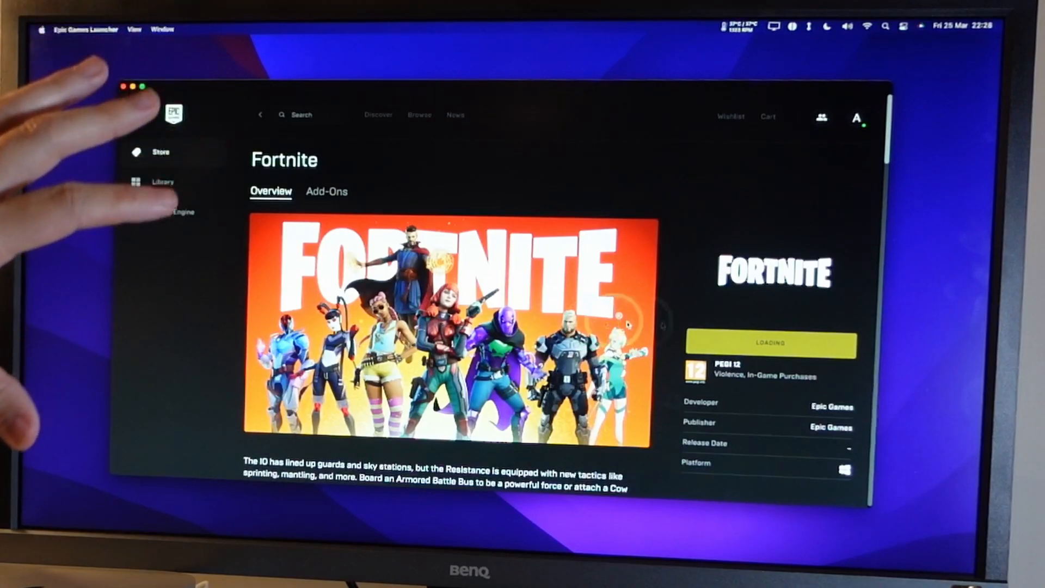
click(162, 182)
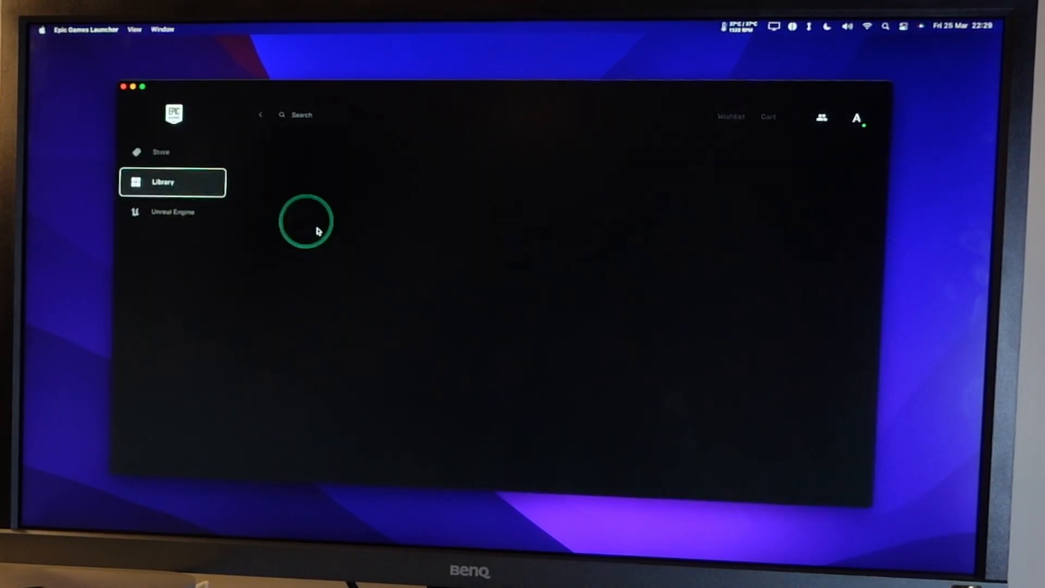
click(172, 182)
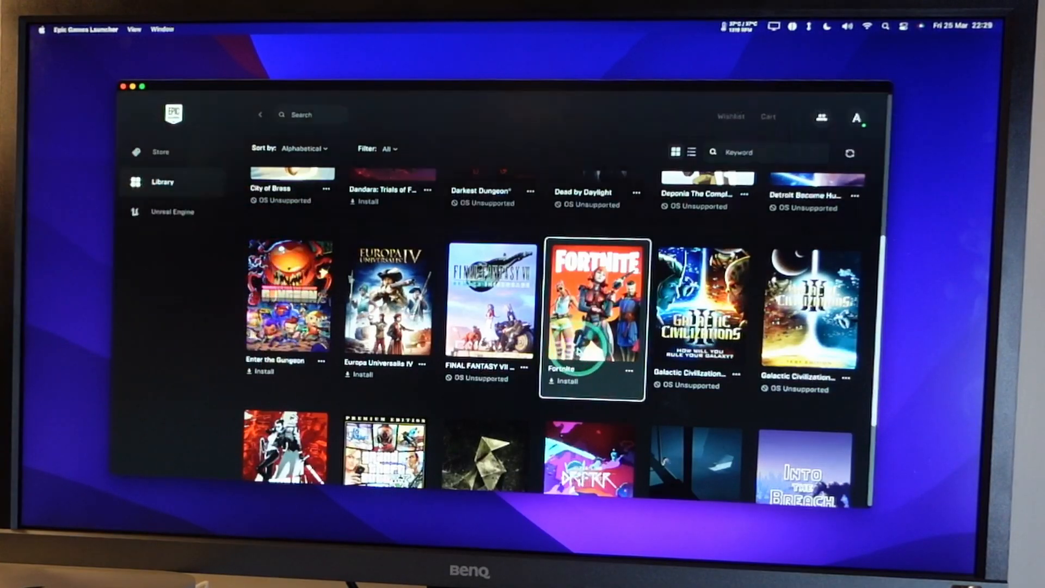
Step: Start installing Fortnite into the shared Epic Games folder
click(566, 381)
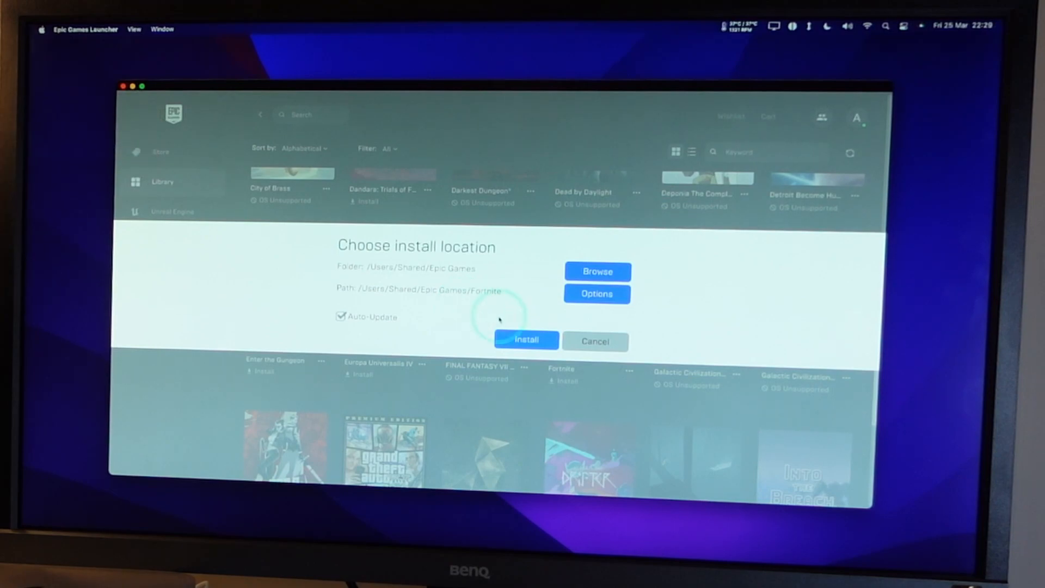
click(594, 340)
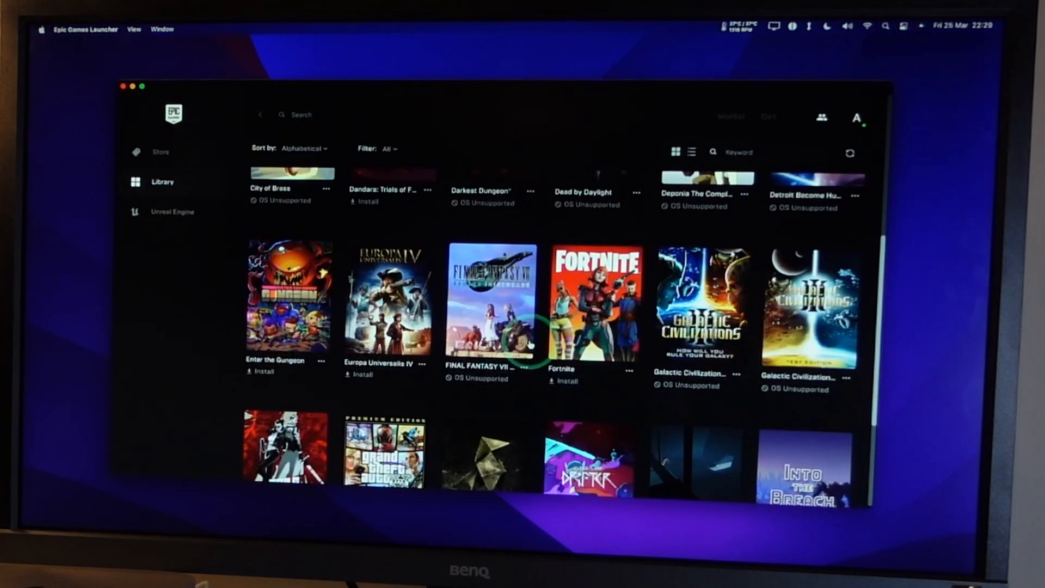
Step: Let the Fortnite download finish in the library until it is ready to launch
click(565, 381)
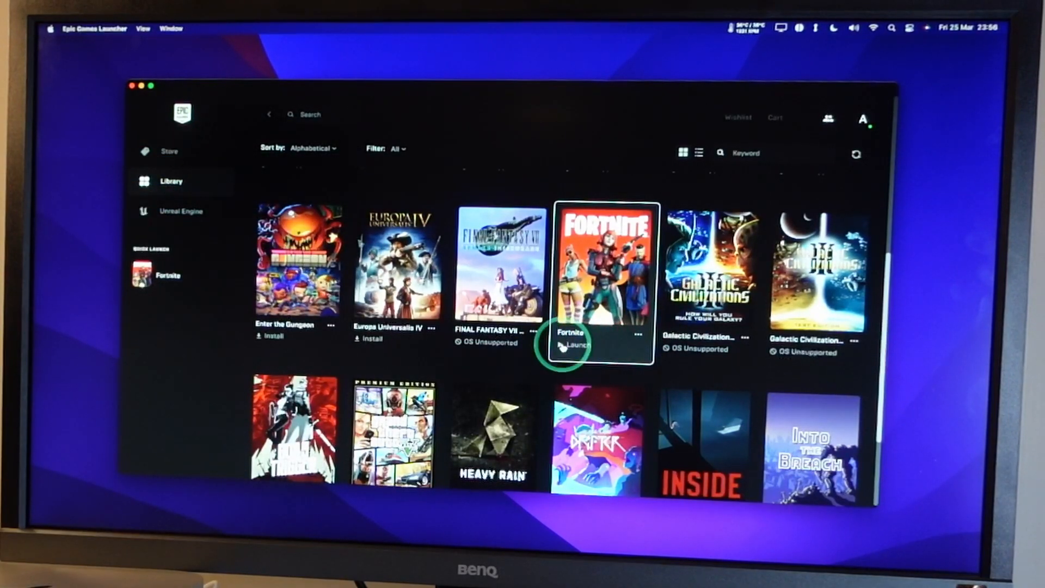
Step: Launch Fortnite and show its video settings: fullscreen 3840 x 2160, high quality
click(575, 345)
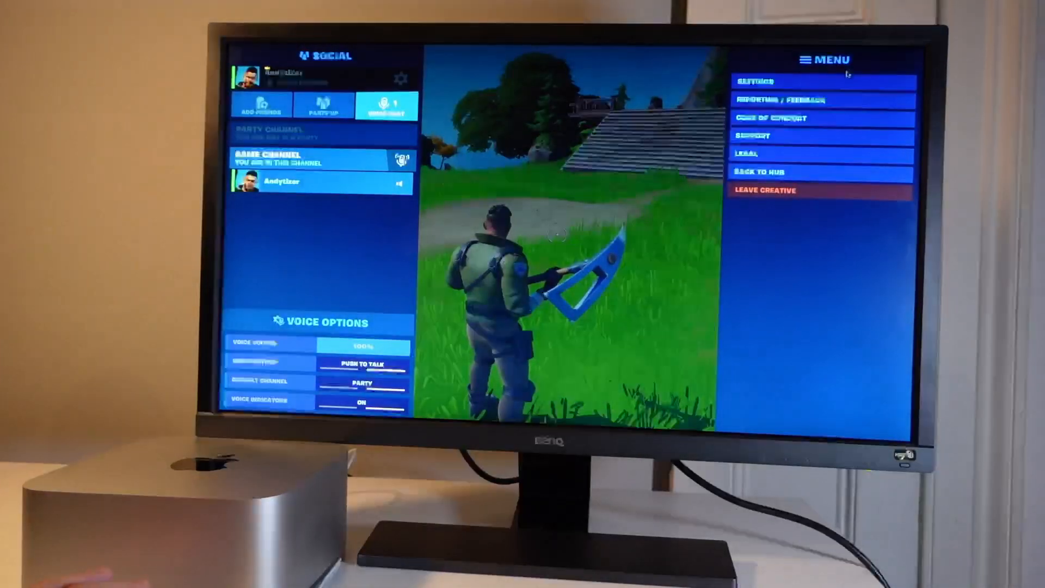
click(755, 80)
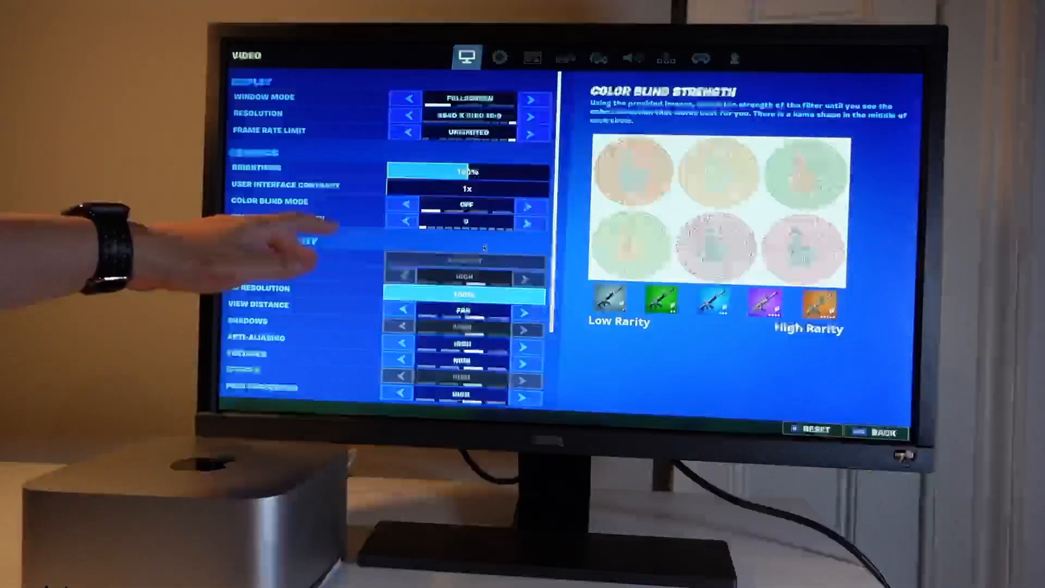